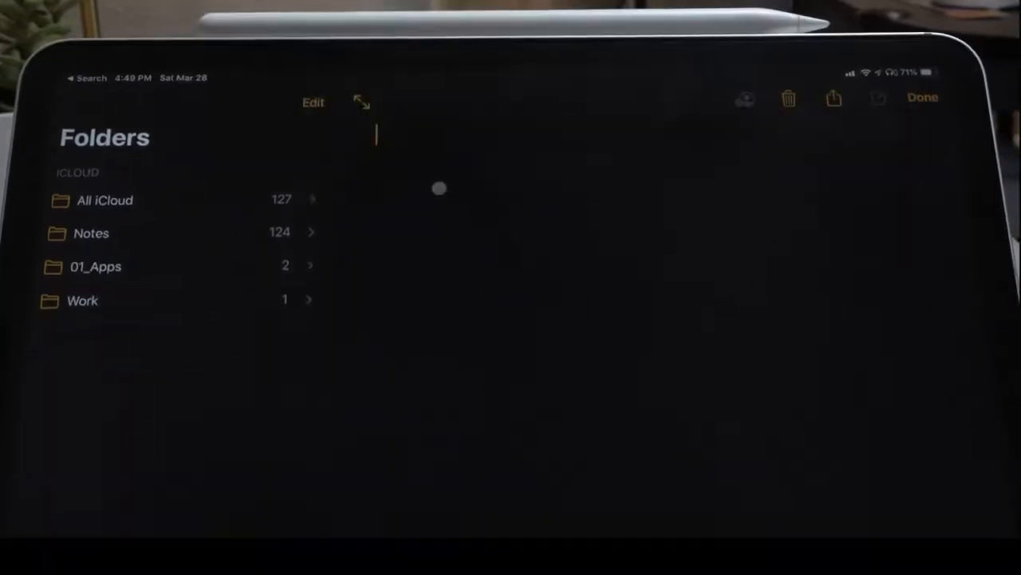
Write the title 'Hi - this is the mouse pointer.' and the lines about it disappearing and coming back.
{"action": "type", "text": "Hi - this is"}
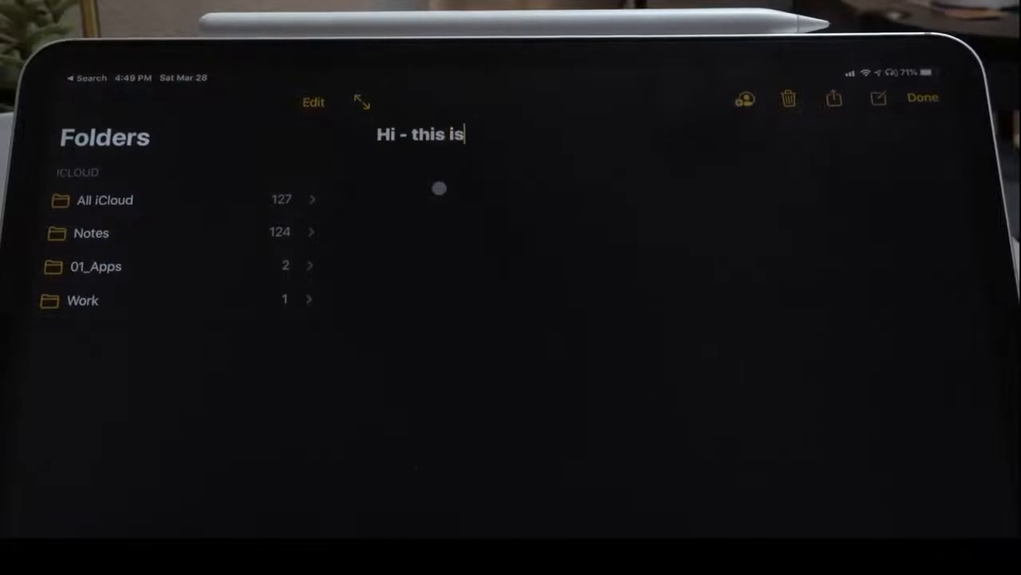
{"action": "type", "text": "the mouse pointer."}
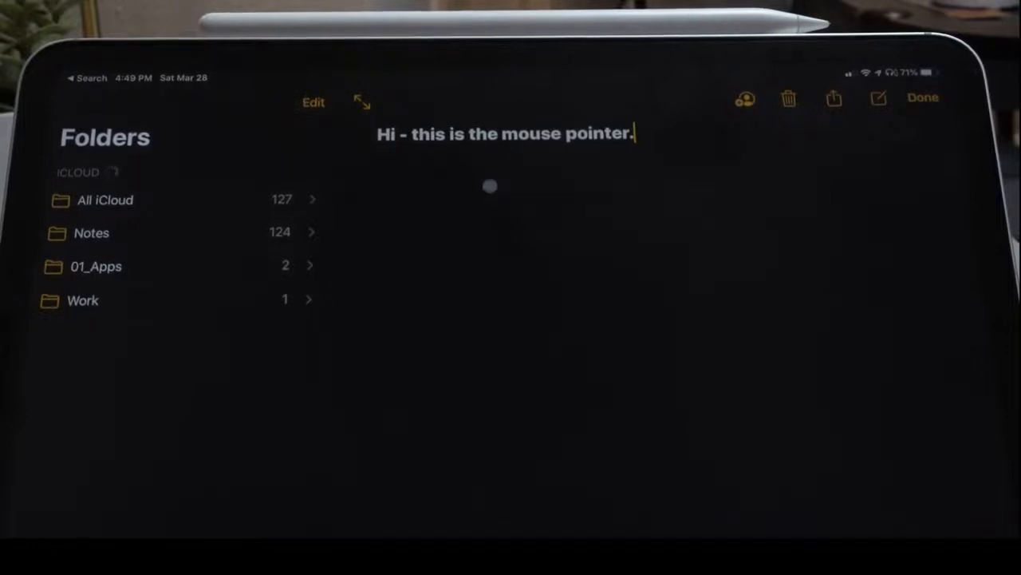
{"action": "type", "text": "When it’s not being used, it disappears..."}
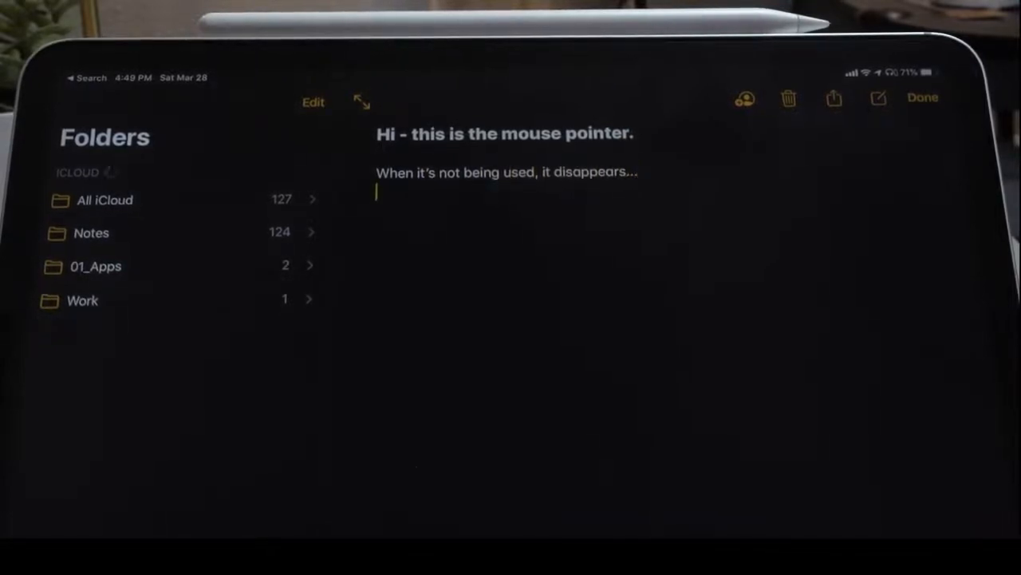
{"action": "type", "text": "But when you're ready, it comes back."}
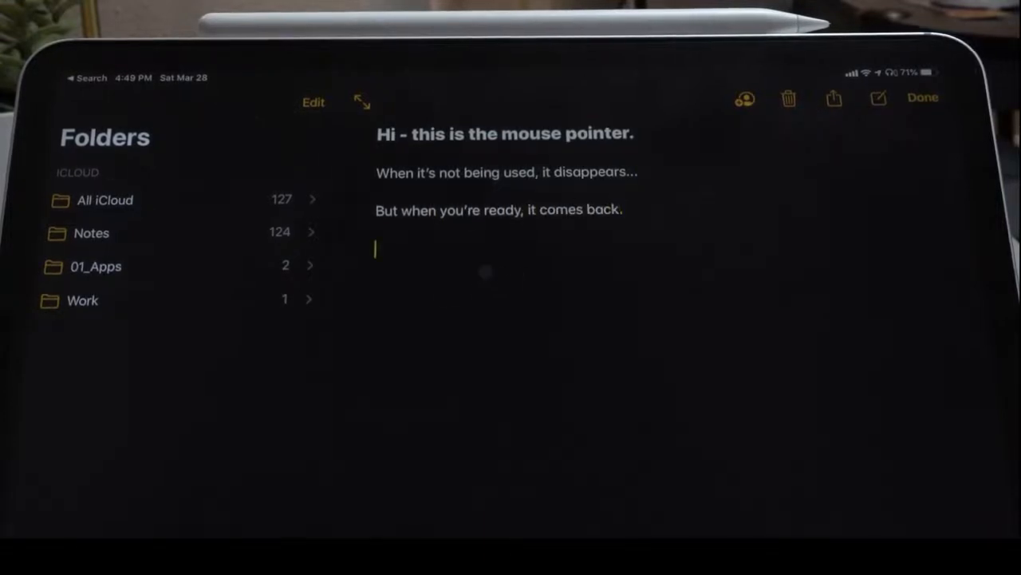
Add the line 'You can highlight text...' on its own paragraph.
{"action": "type", "text": "You can"}
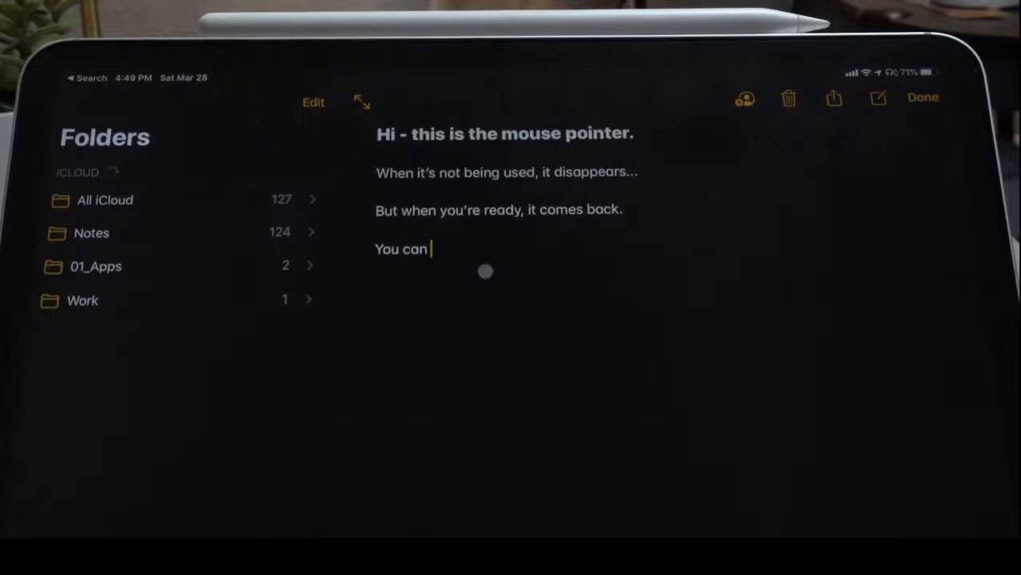
{"action": "type", "text": "highlight text."}
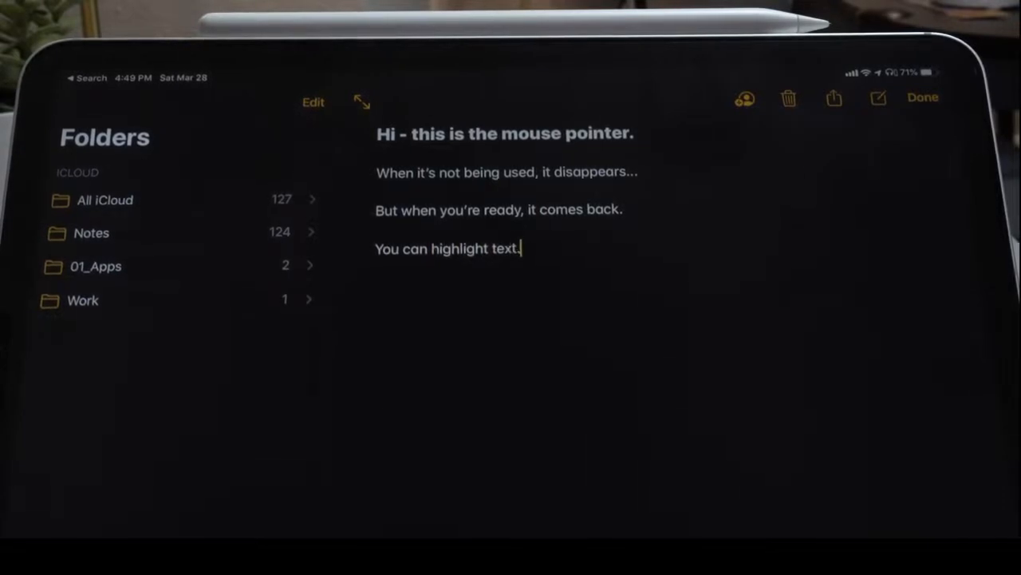
{"action": "type", "text": ".."}
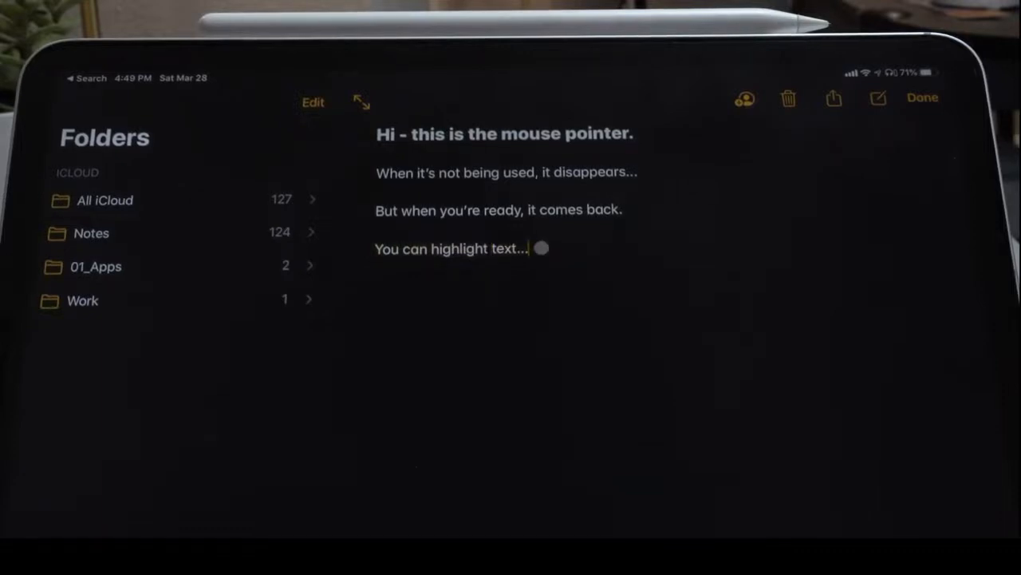
Add the lines 'You can right click' and 'Pretty cool stuff' to the note.
{"action": "type", "text": "You can right"}
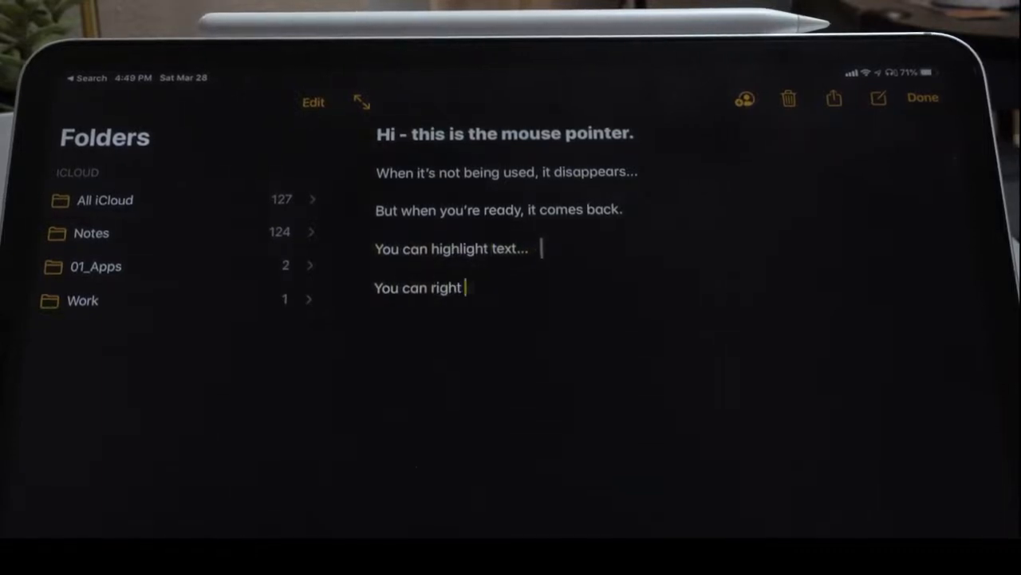
{"action": "type", "text": "click"}
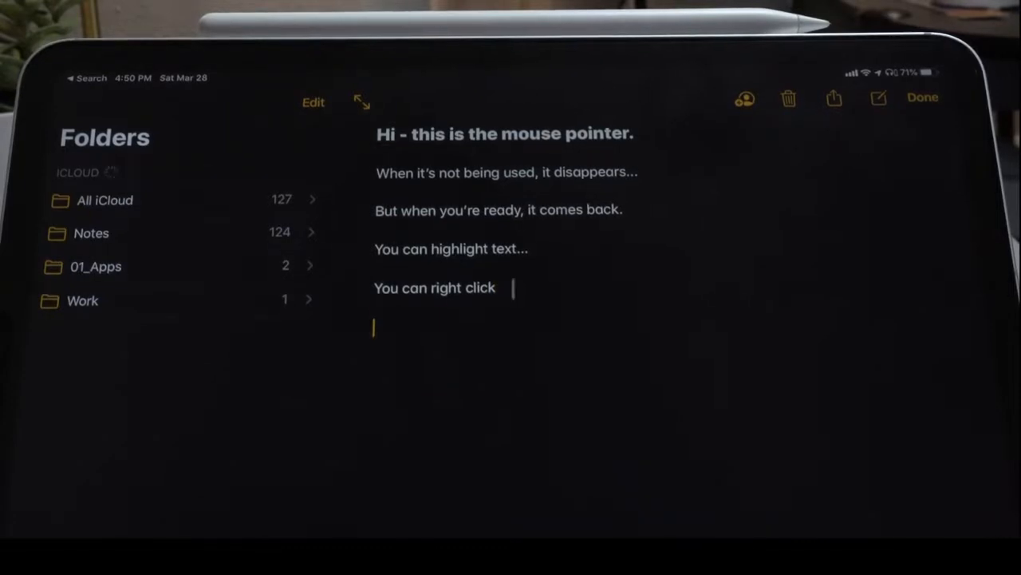
{"action": "type", "text": "Pretty cool stuff"}
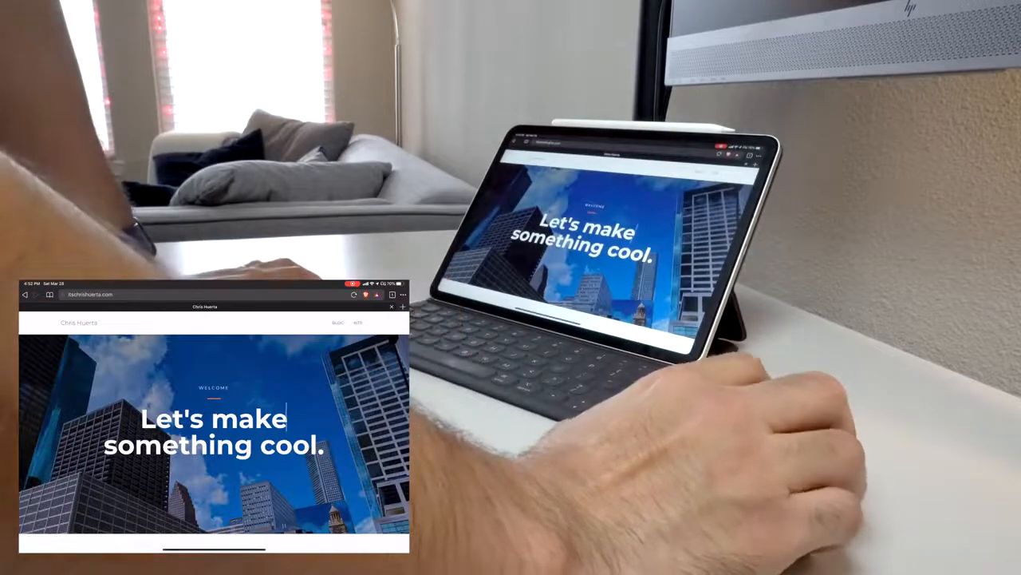
Go to the site's Blog page from the top navigation.
{"action": "left_click", "coordinate": [337, 323]}
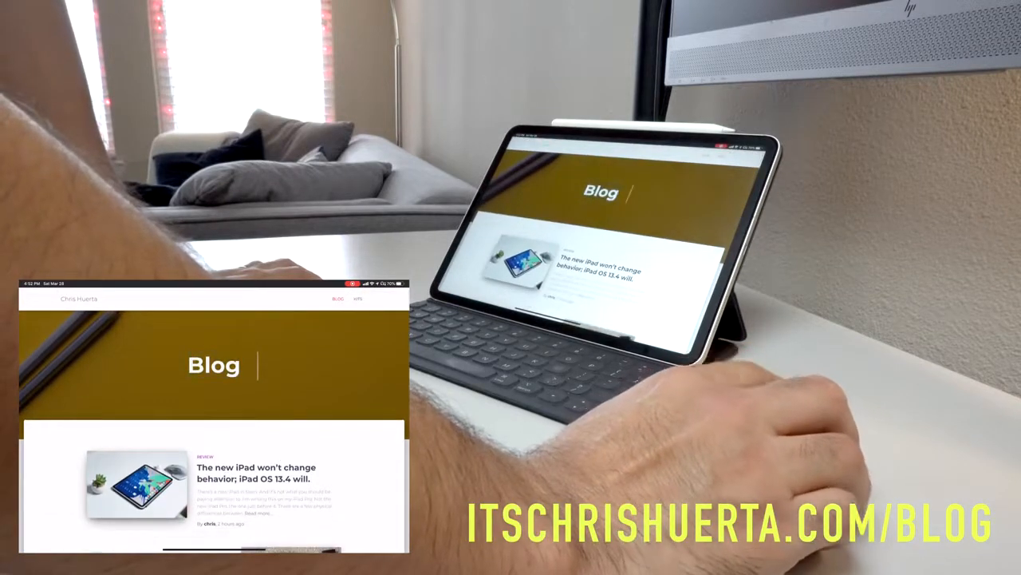
Open the post 'The new iPad won't change behavior; iPad OS 13.4 will.' and read down.
{"action": "scroll", "scroll_direction": "down", "scroll_amount": 3}
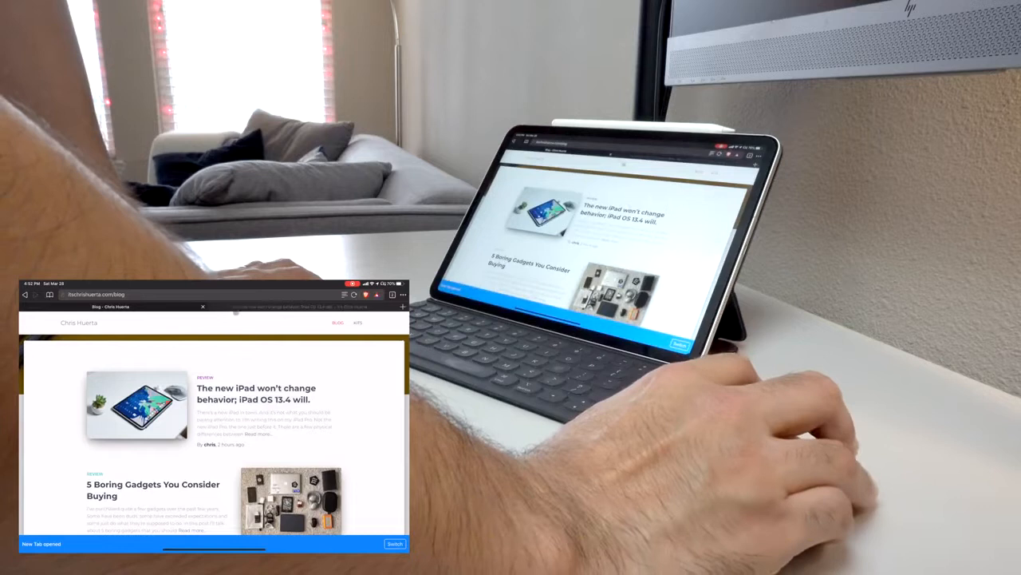
{"action": "left_click", "coordinate": [255, 393]}
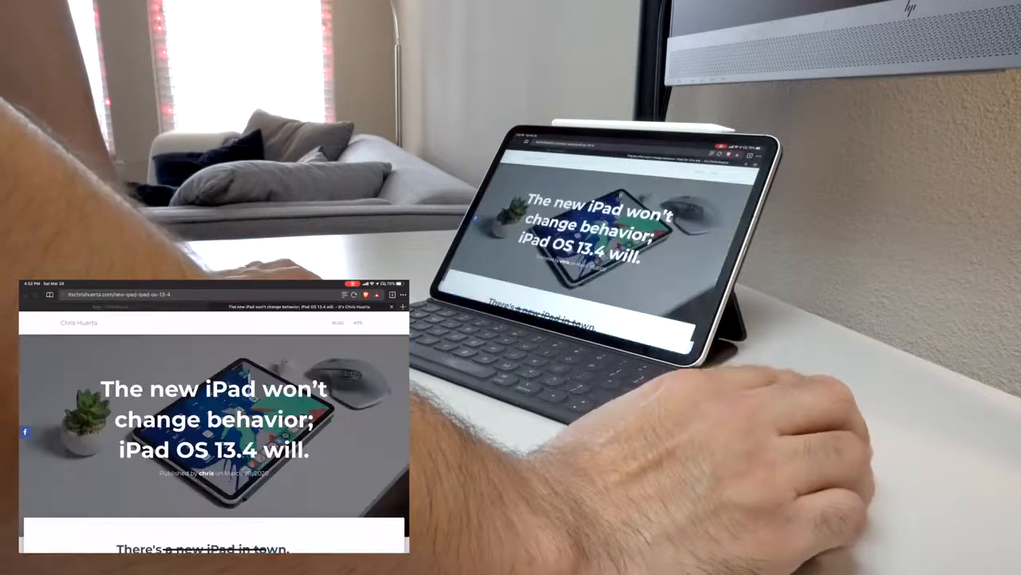
{"action": "scroll", "scroll_direction": "down", "scroll_amount": 3}
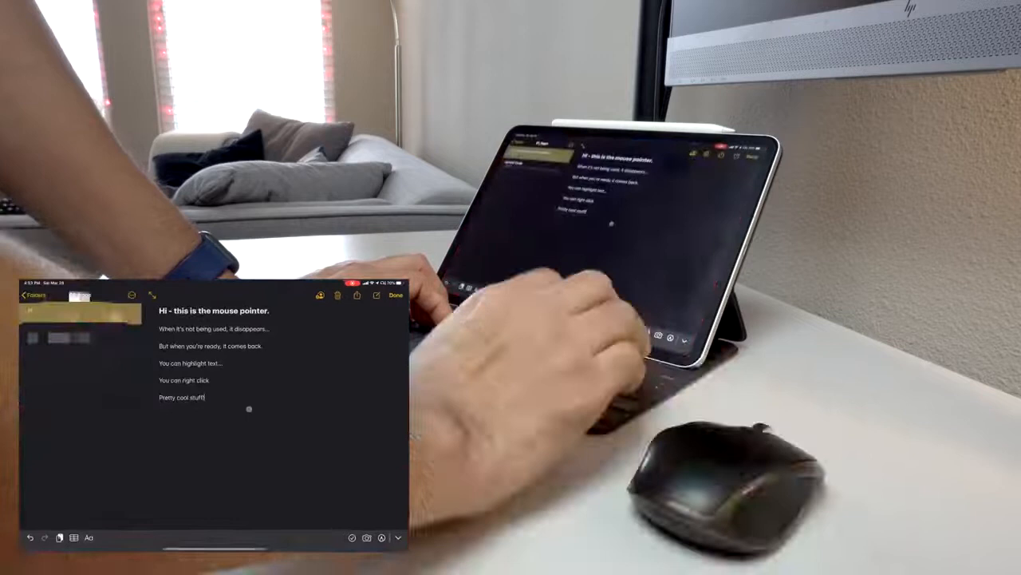
Add a 'Copy and paste' line, paste the article text, and open one of its links.
{"action": "type", "text": "d"}
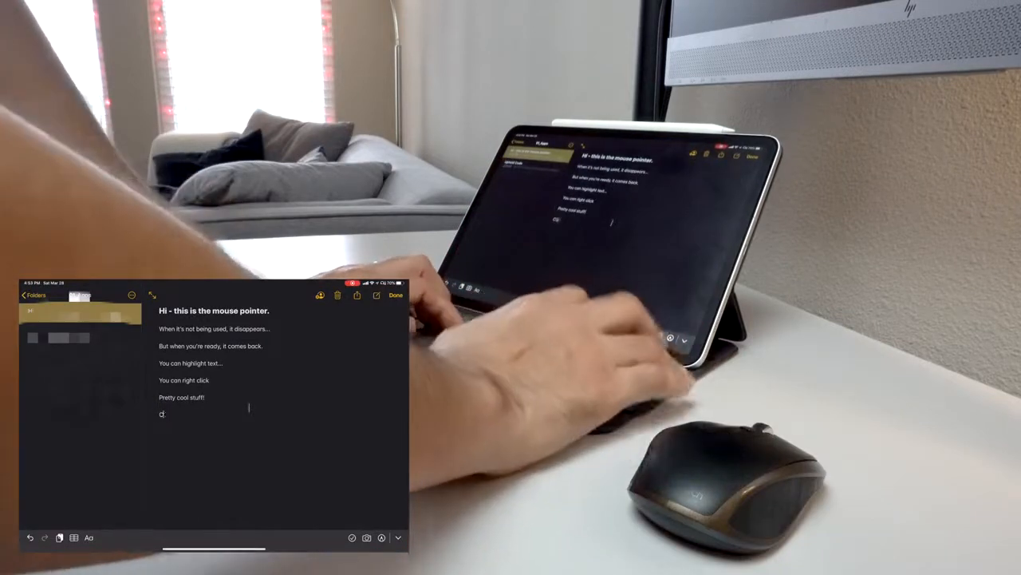
{"action": "type", "text": "Copy and p"}
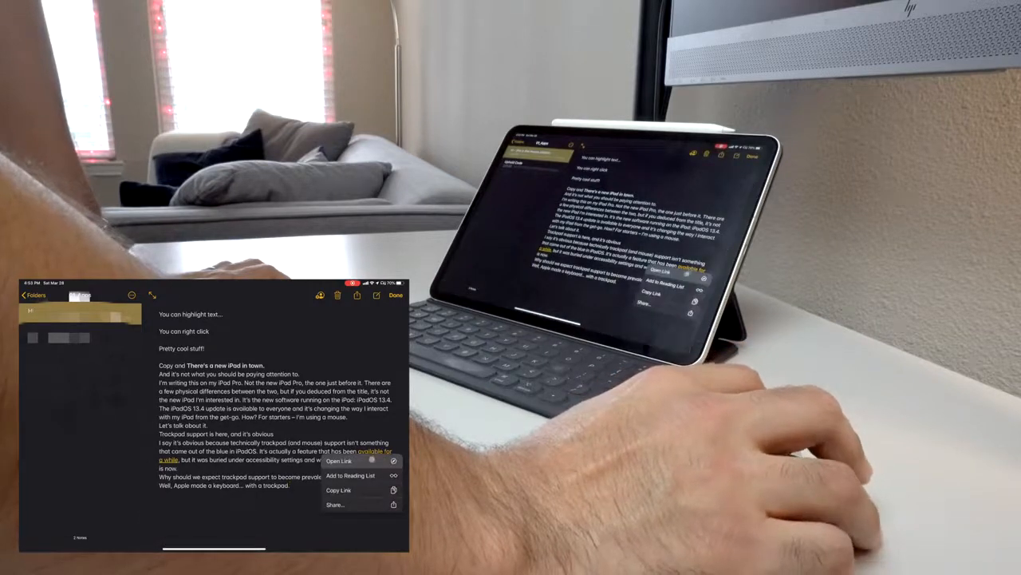
{"action": "left_click", "coordinate": [341, 460]}
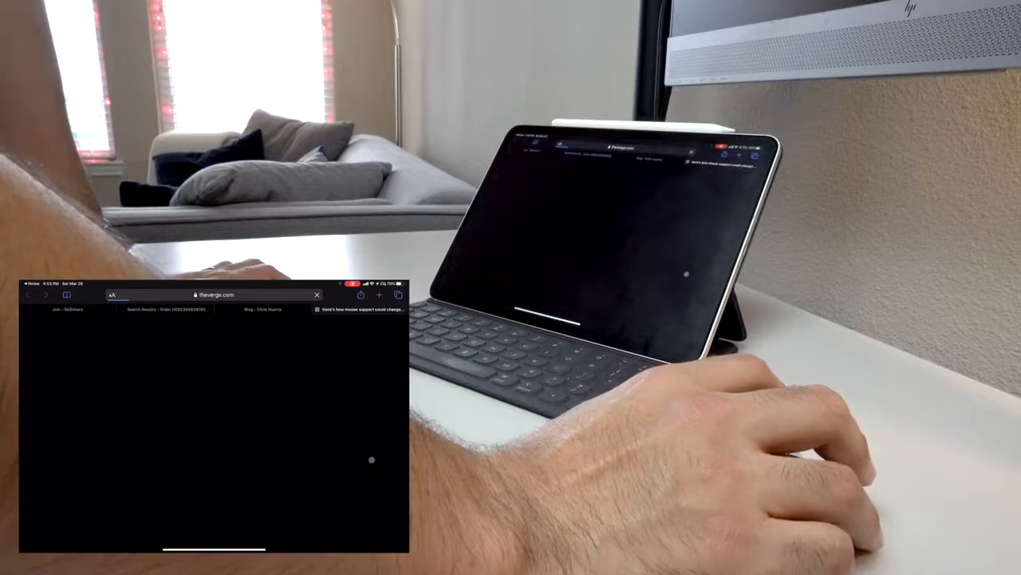